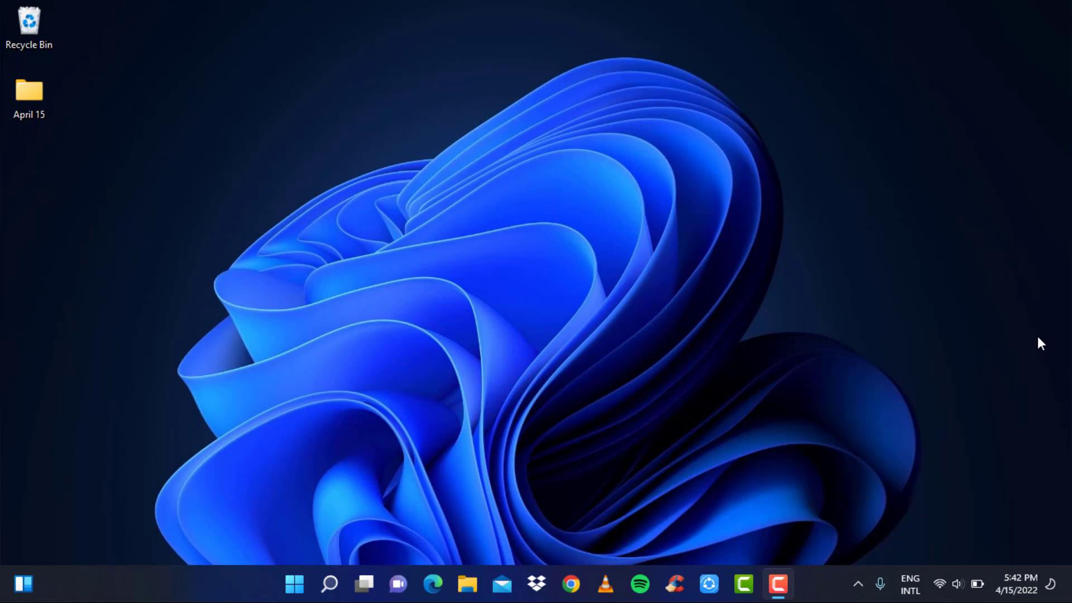
mouse_move(639, 584)
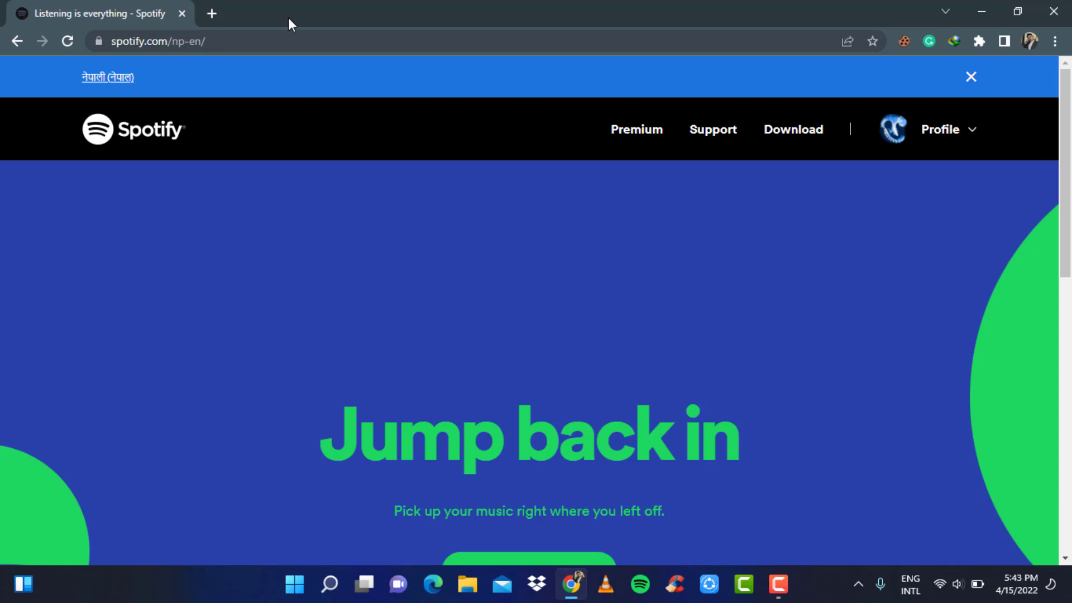
mouse_move(1059, 209)
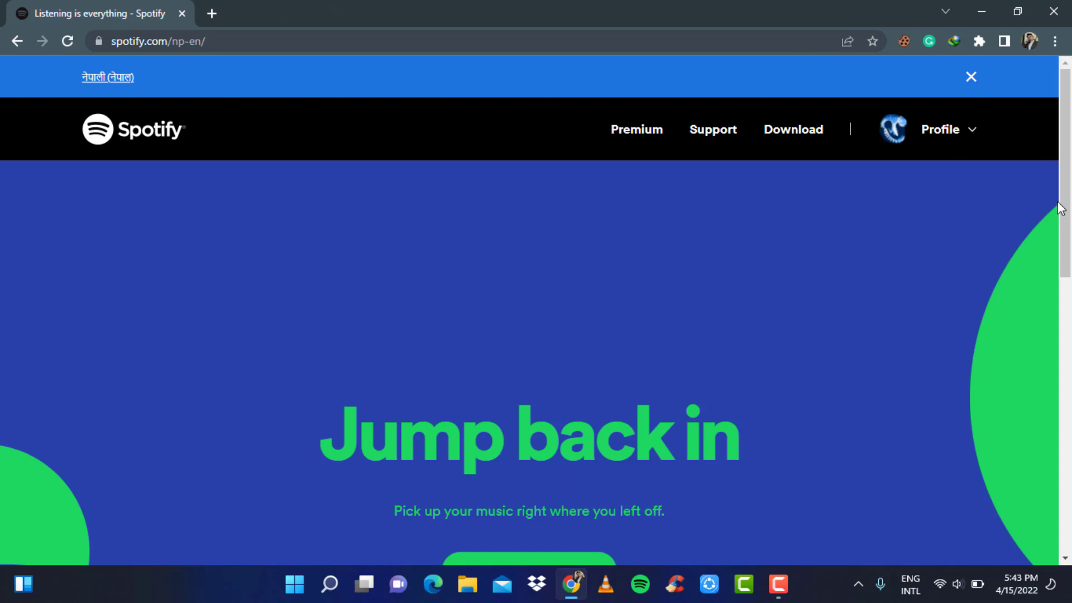
mouse_move(985, 256)
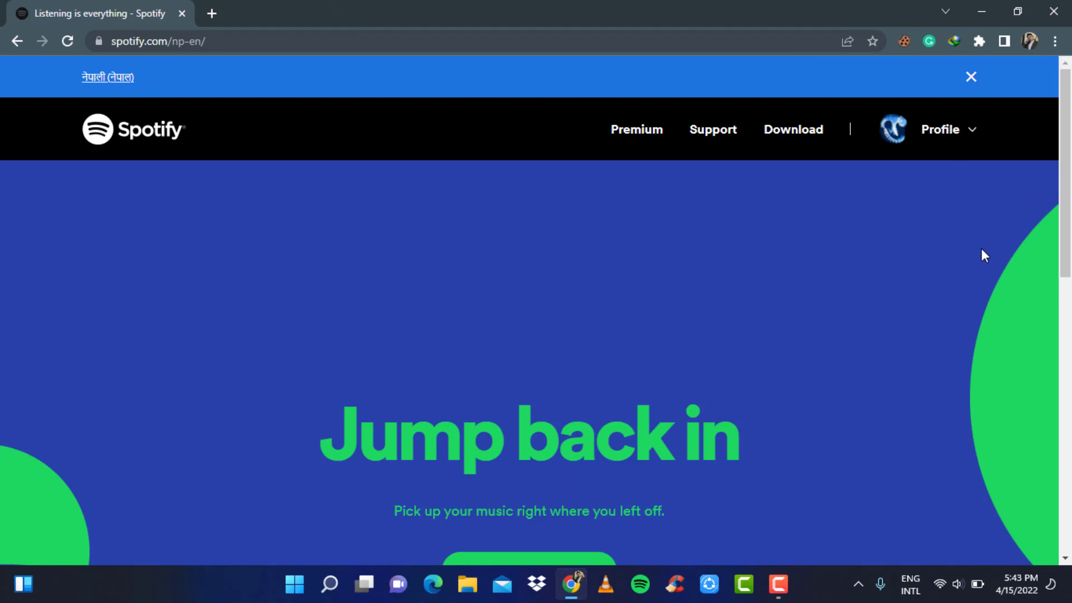
Scroll down the spotify.com page and start the Web Player via OPEN WEB PLAYER
left_click(970, 77)
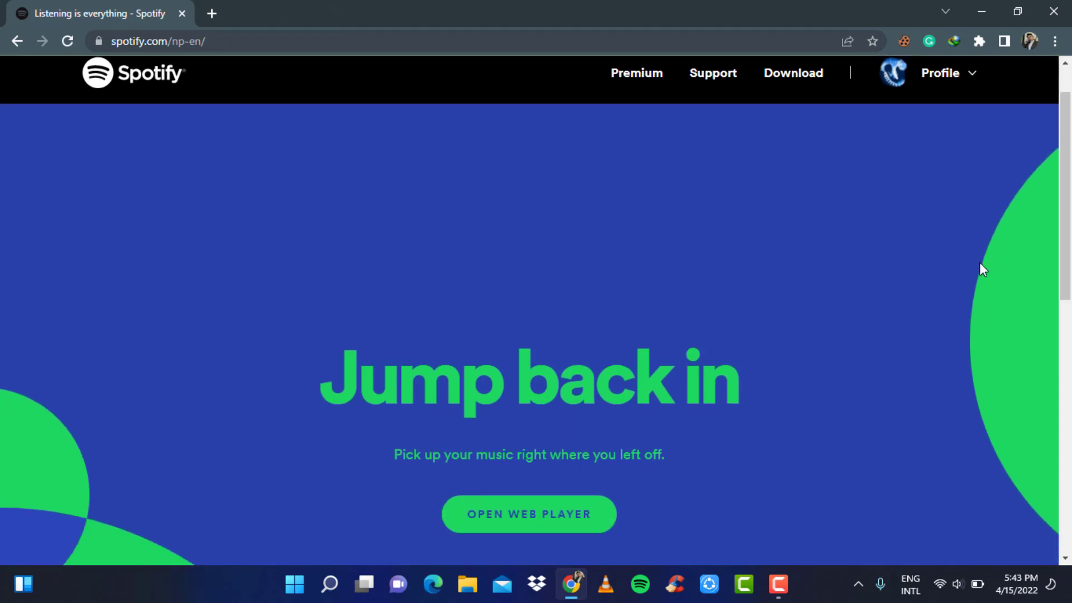
scroll("down", 3)
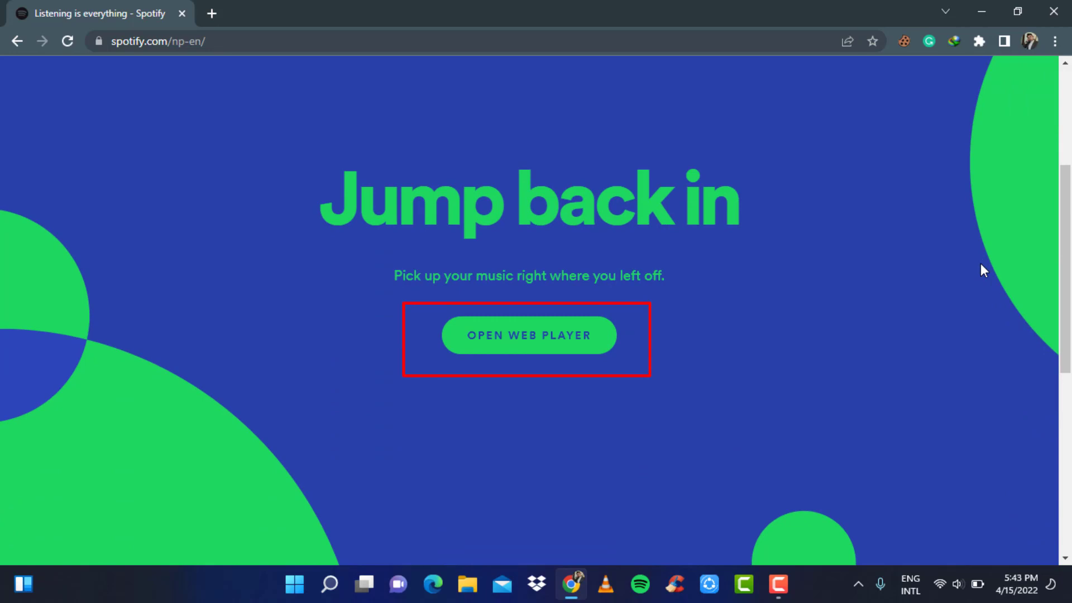
left_click(528, 335)
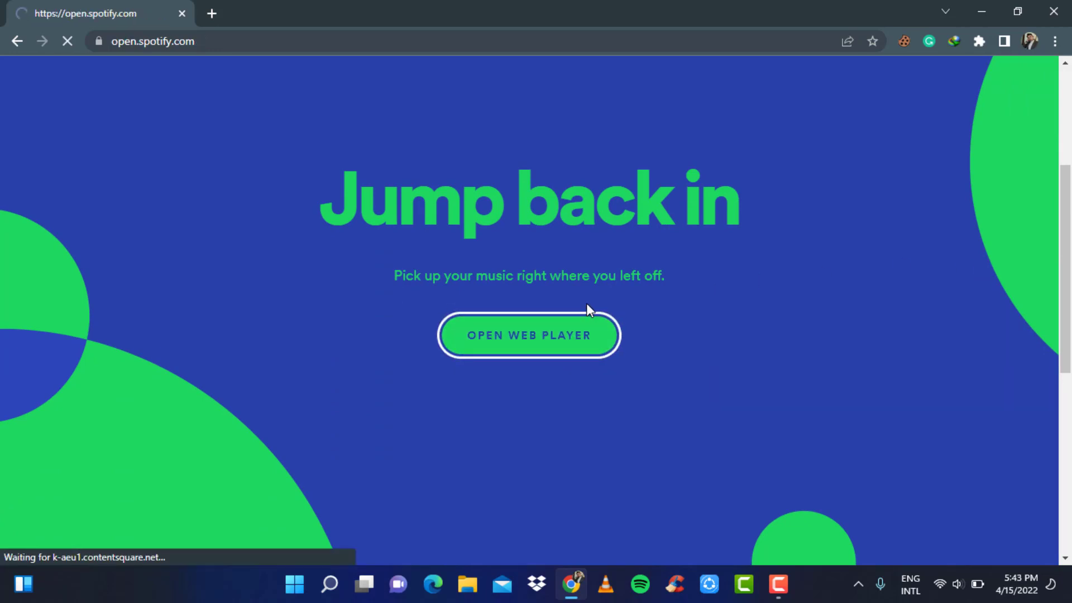
left_click(528, 335)
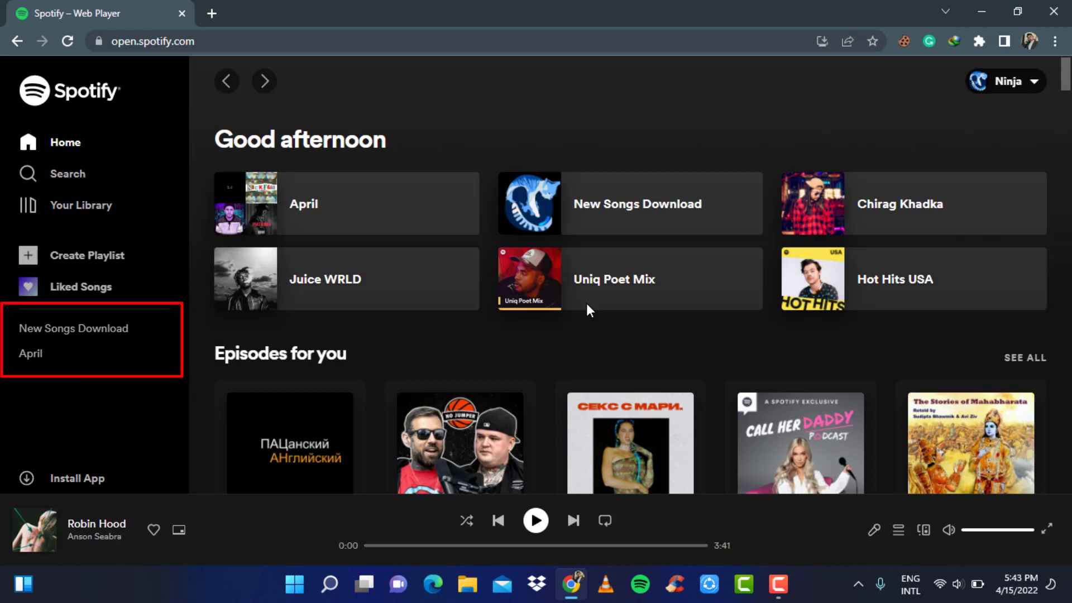
mouse_move(29, 354)
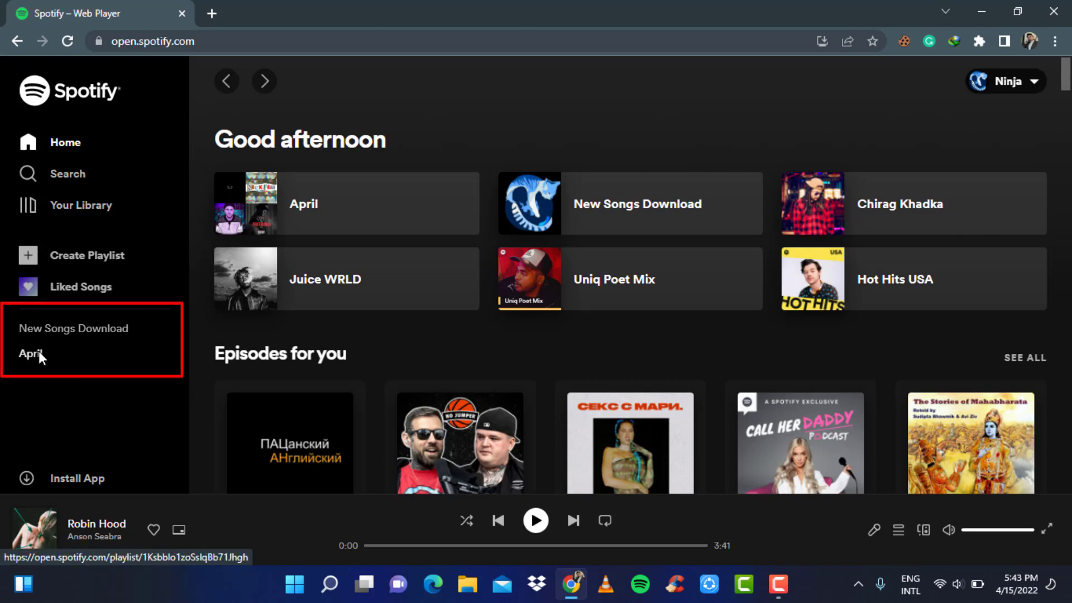
Select the 'April' playlist in the left sidebar to show its 14 songs
left_click(31, 354)
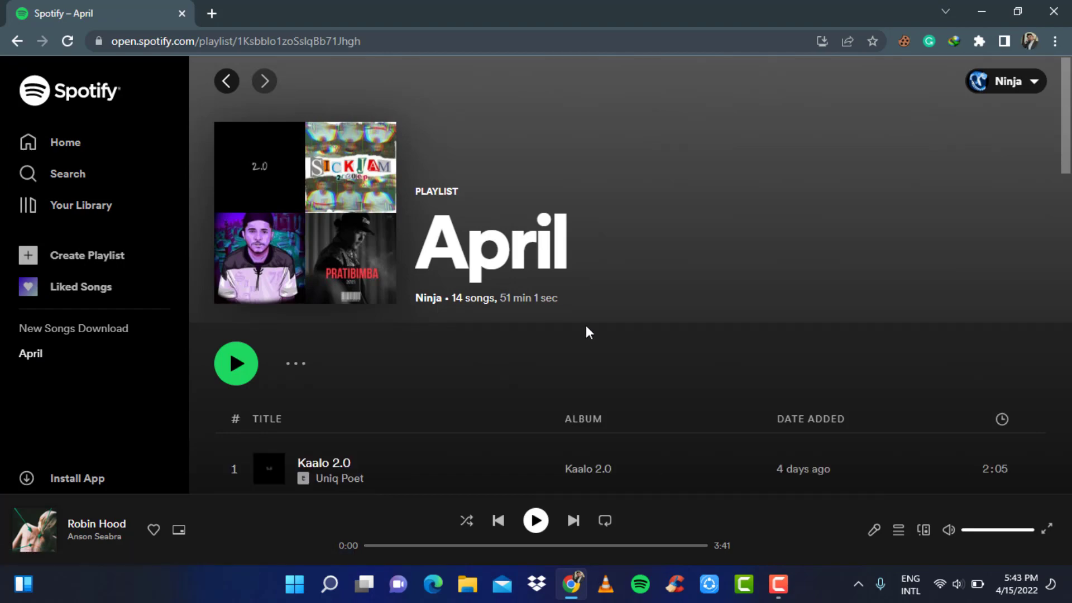
scroll("down", 3)
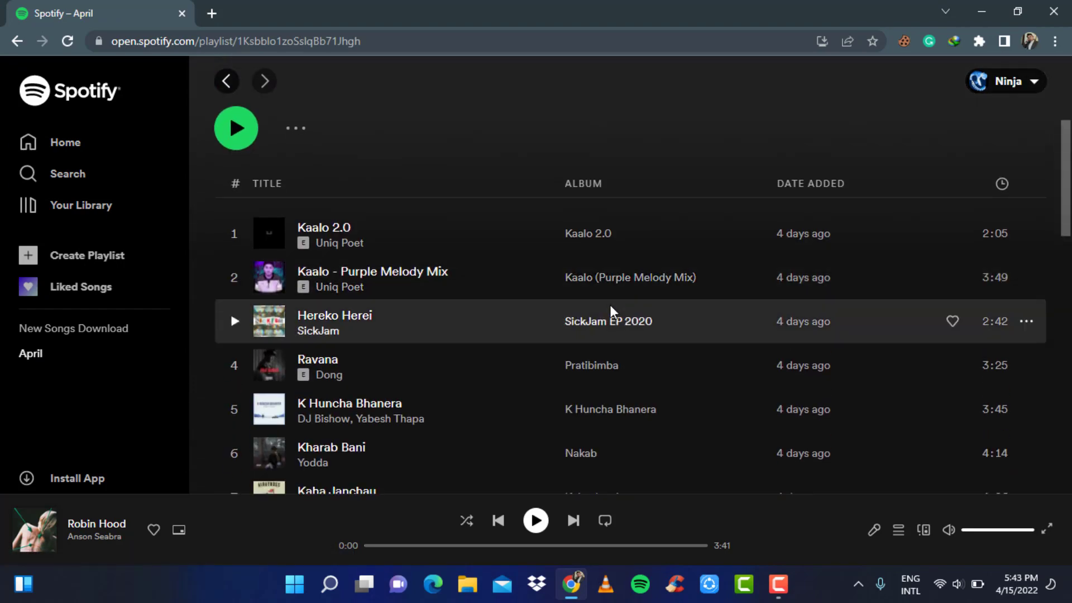
scroll("down", 3)
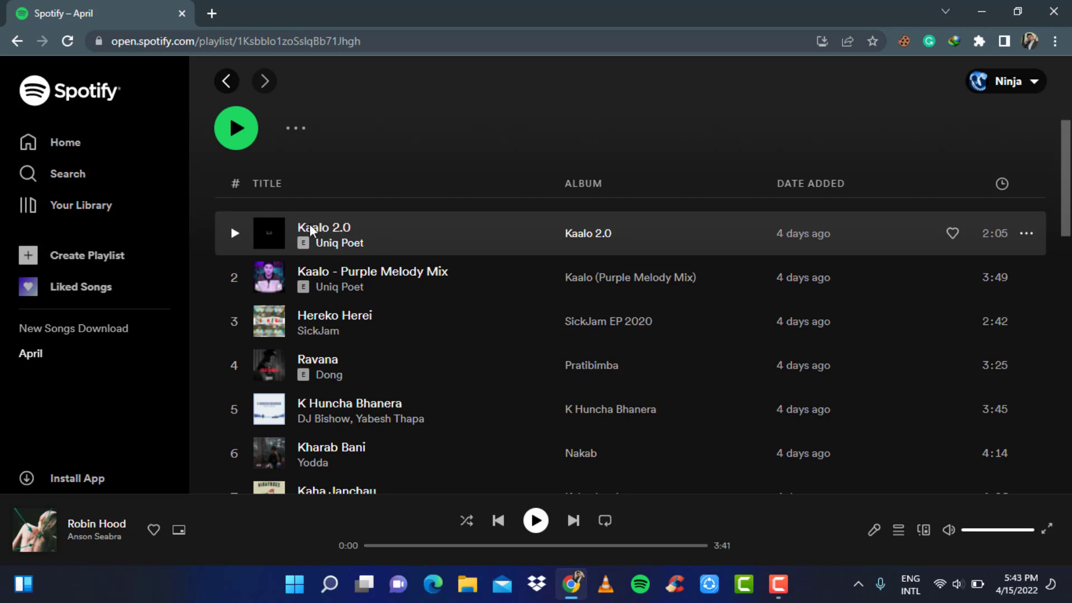
mouse_move(335, 233)
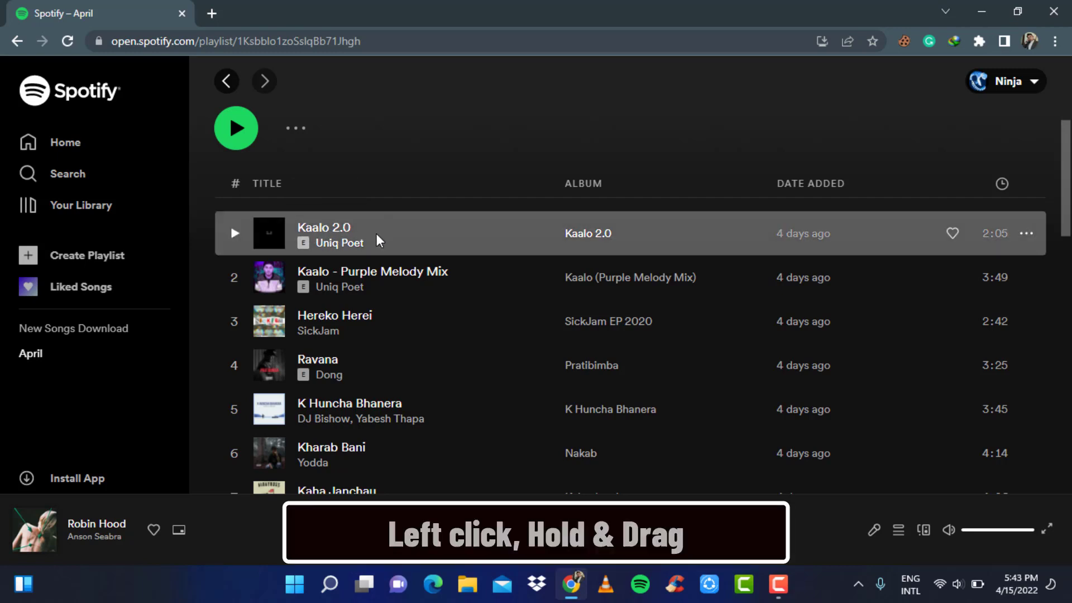
Drag 'Kaalo 2.0' from first place down below 'Kharab Bani' into sixth place
left_click_drag(376, 236, 386, 341)
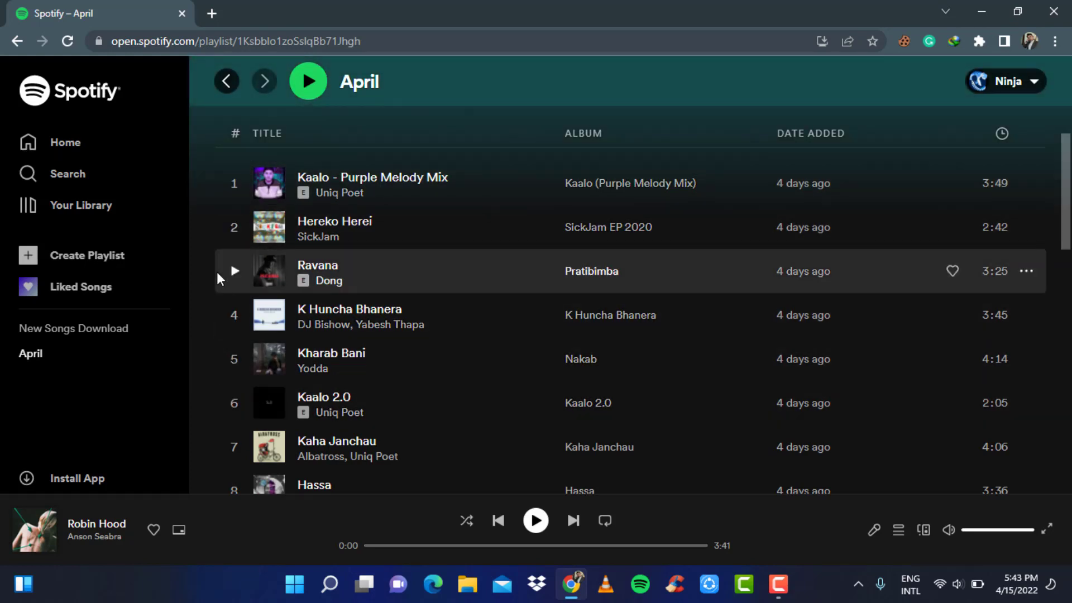
mouse_move(410, 277)
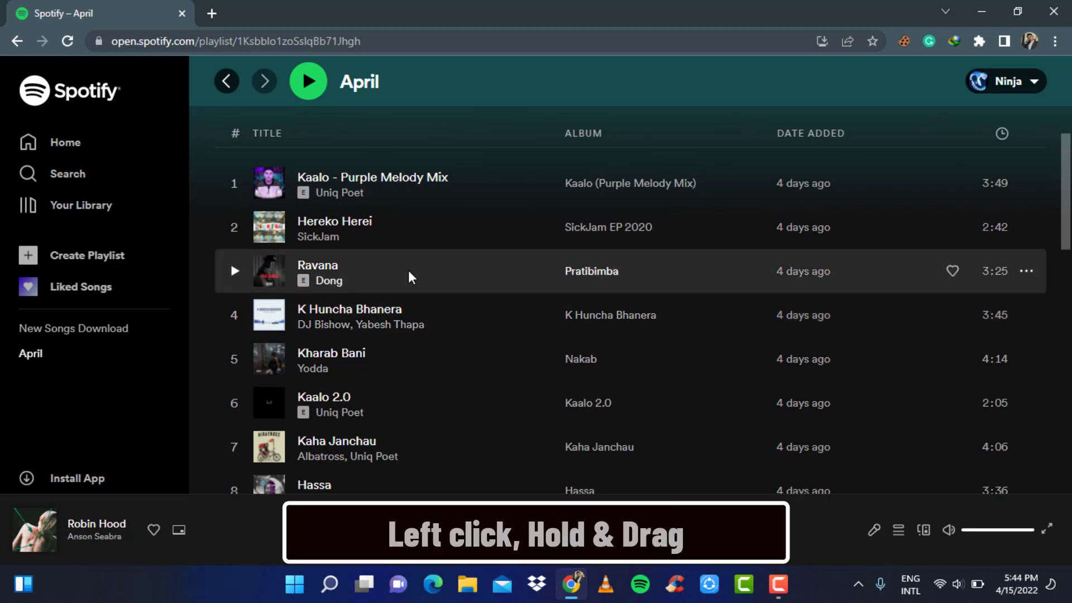
Drag 'Ravana' below 'K Huncha Bhanera' so it becomes the fourth song
left_click_drag(406, 270, 417, 335)
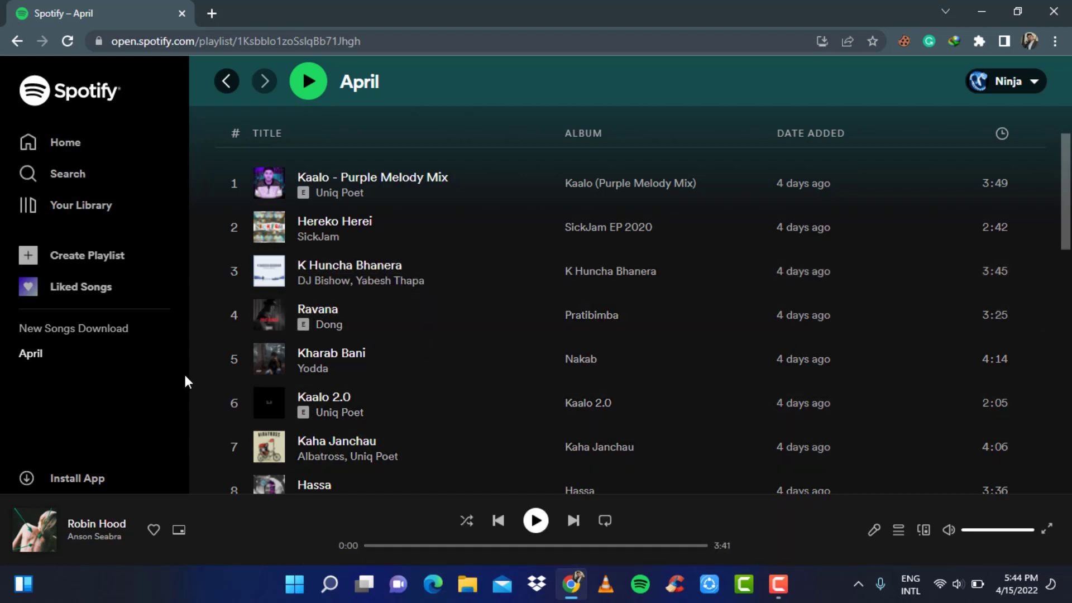
mouse_move(370, 342)
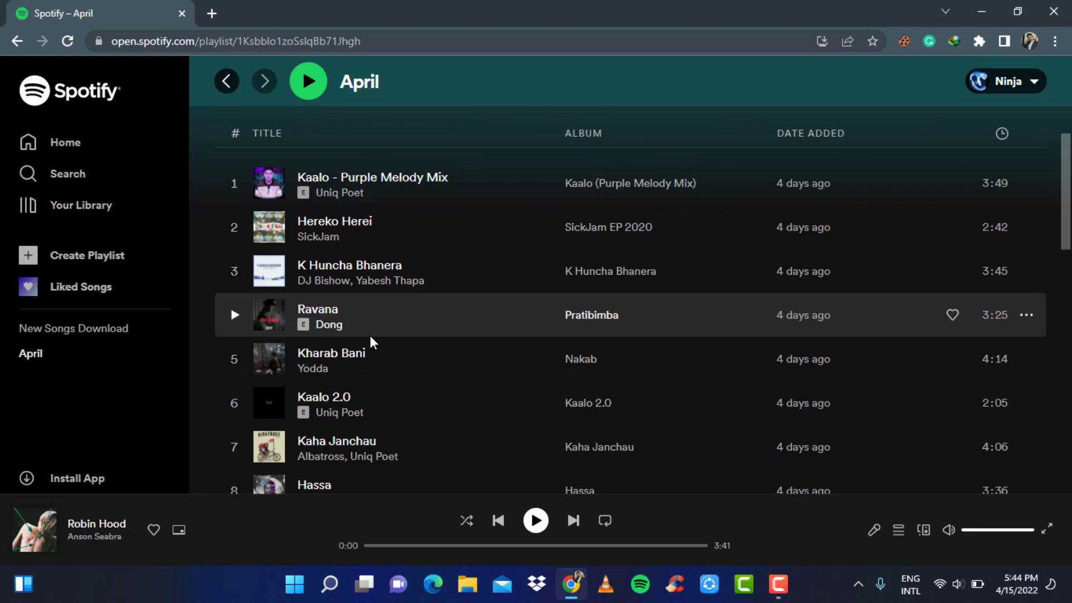
mouse_move(400, 209)
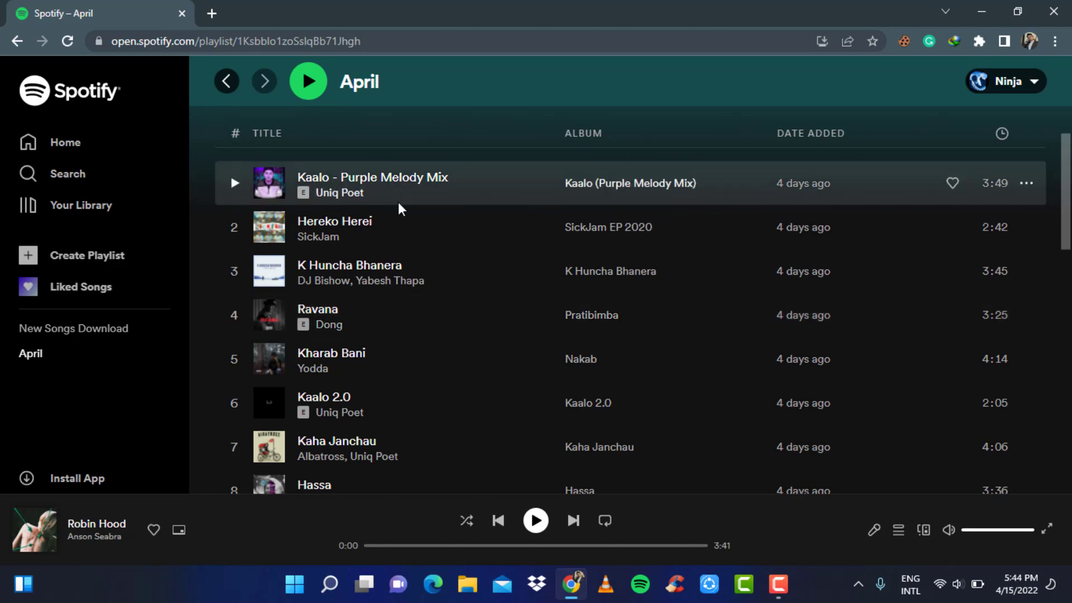